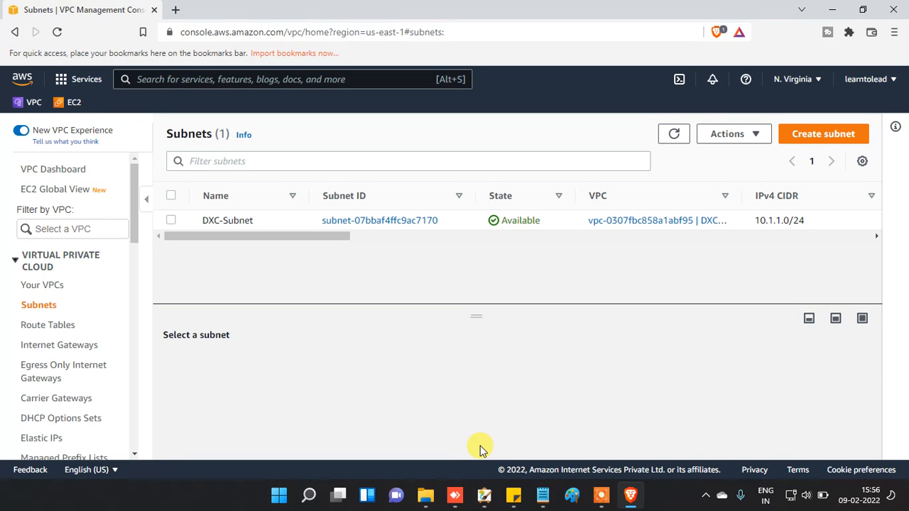
mouse_move(48, 325)
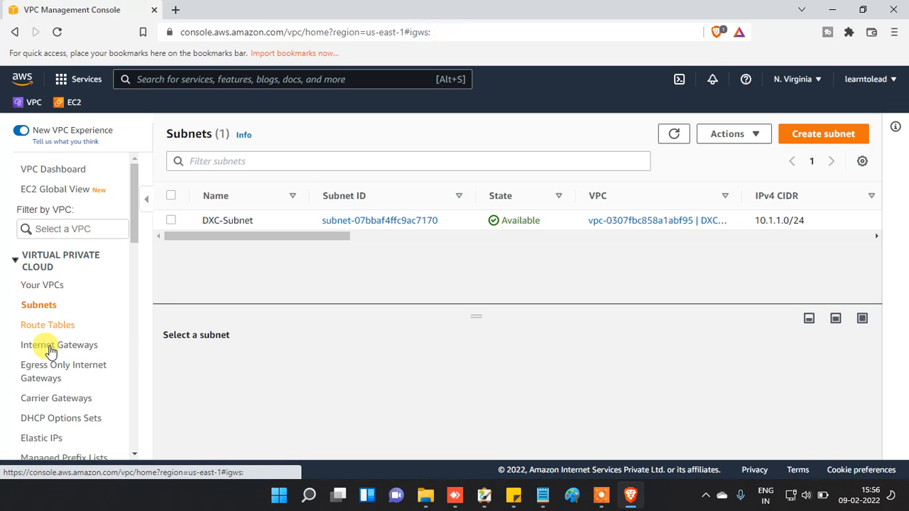
- Show the Internet Gateways list, which is empty in this Region
left_click(59, 344)
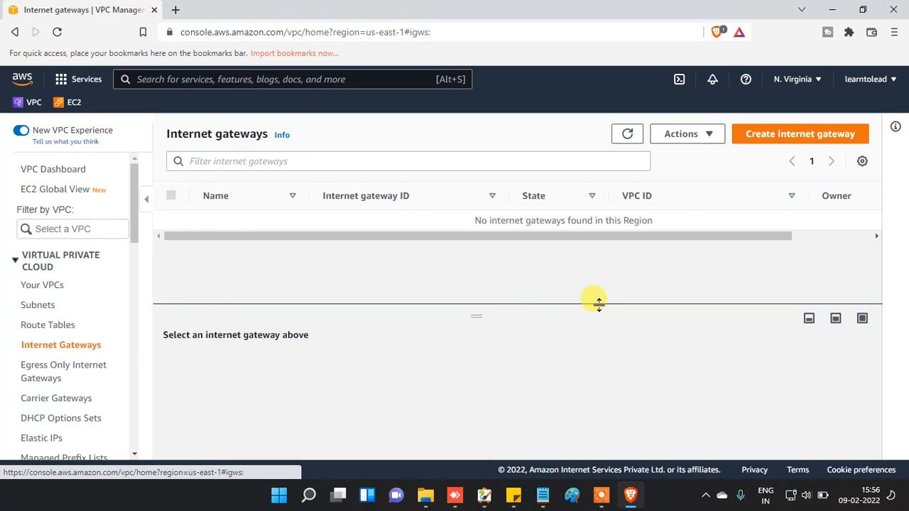
- Create an internet gateway with the Name tag DXC-IGW
left_click(800, 134)
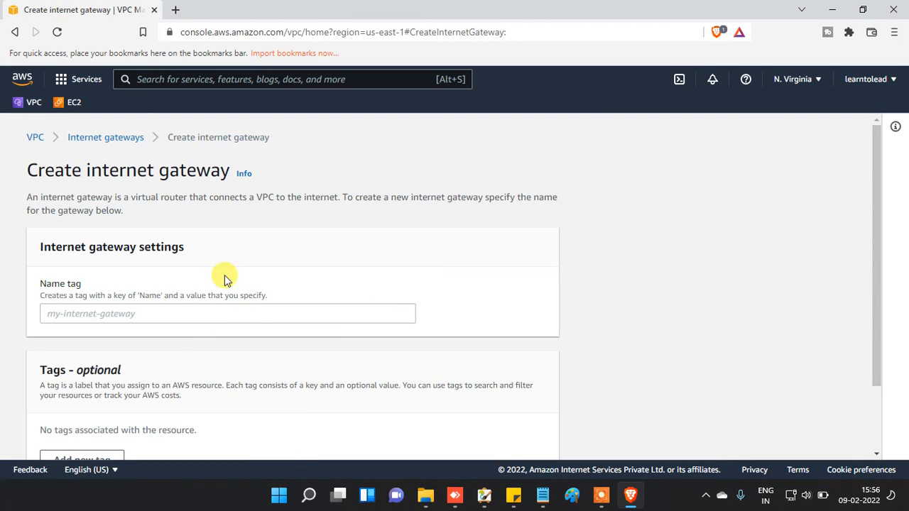
left_click(227, 314)
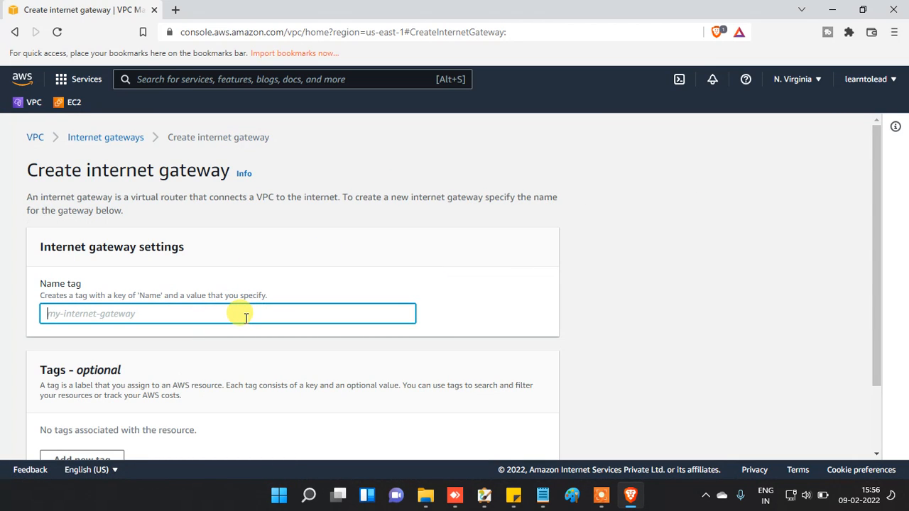
type("D")
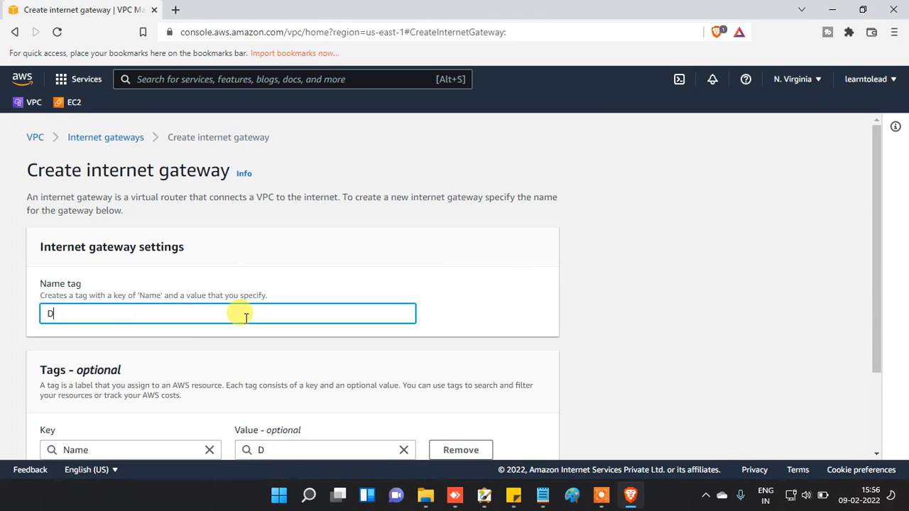
type("XC-")
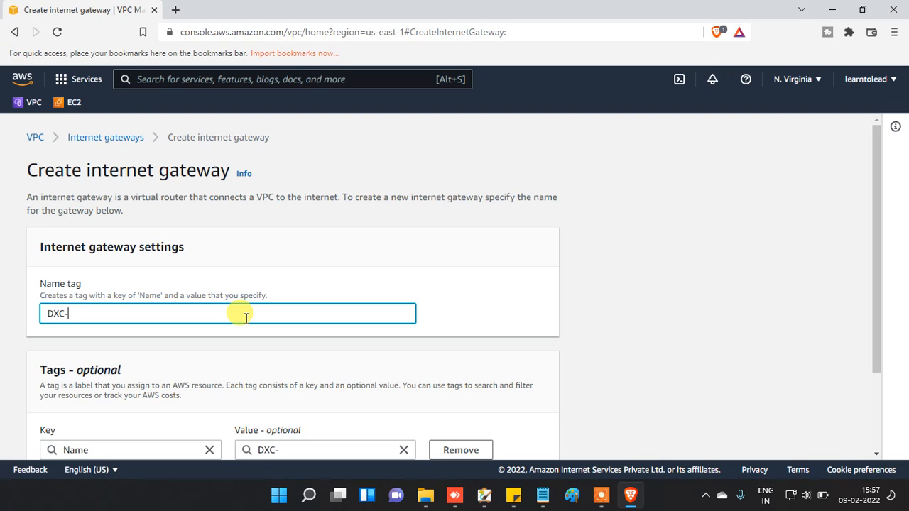
type("IGW")
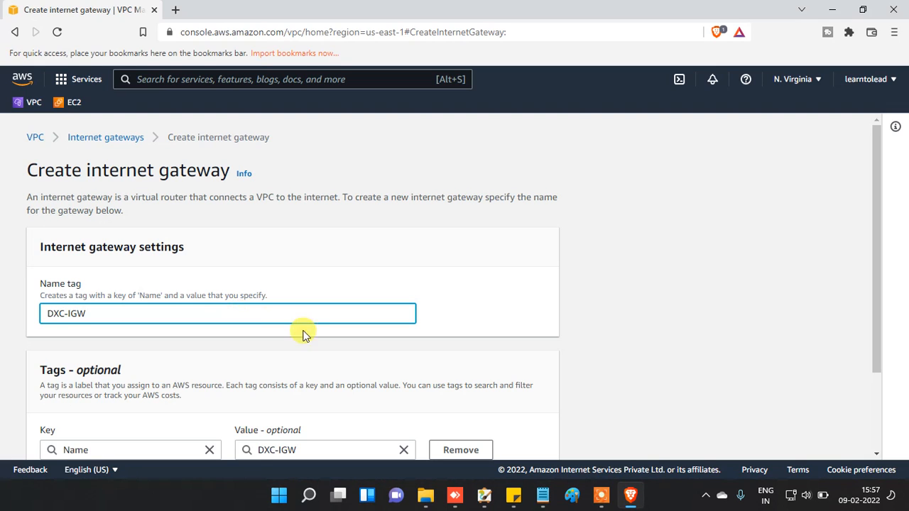
scroll("down", 3)
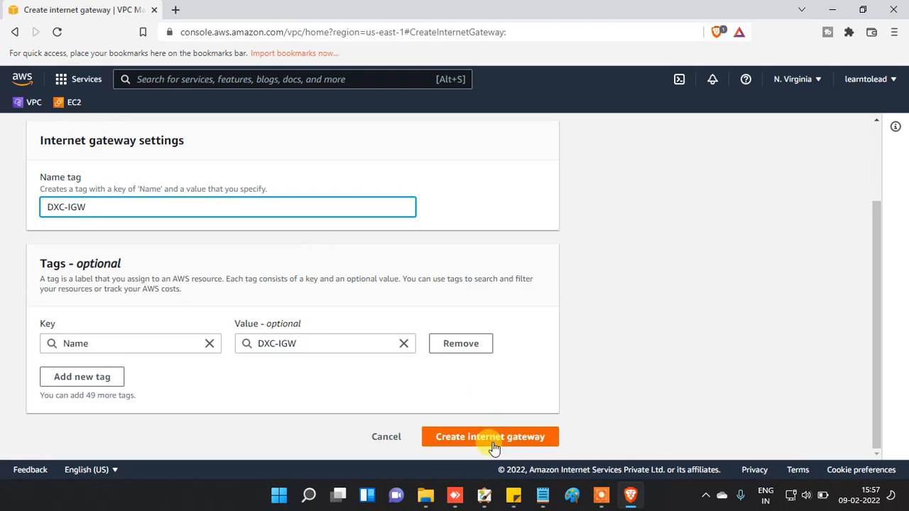
left_click(490, 437)
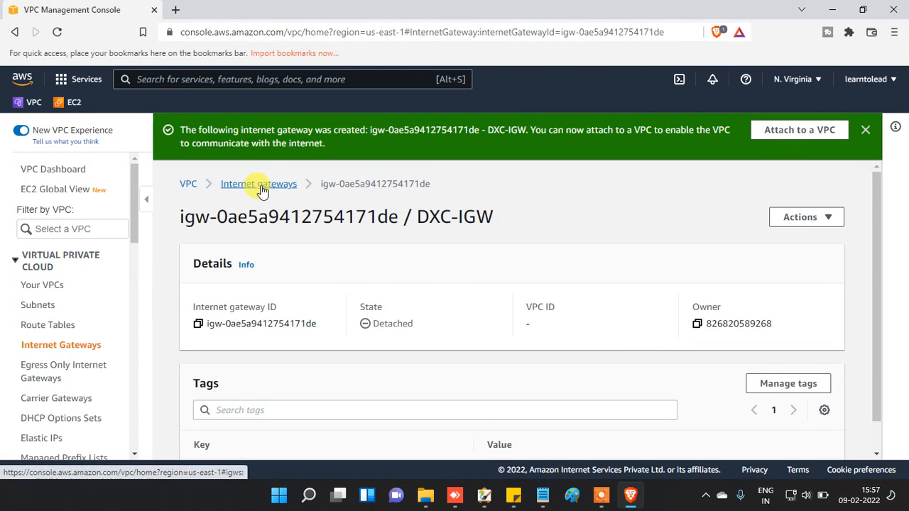
- Attach DXC-IGW to DXC-VPC so its state shows Attached
left_click(259, 184)
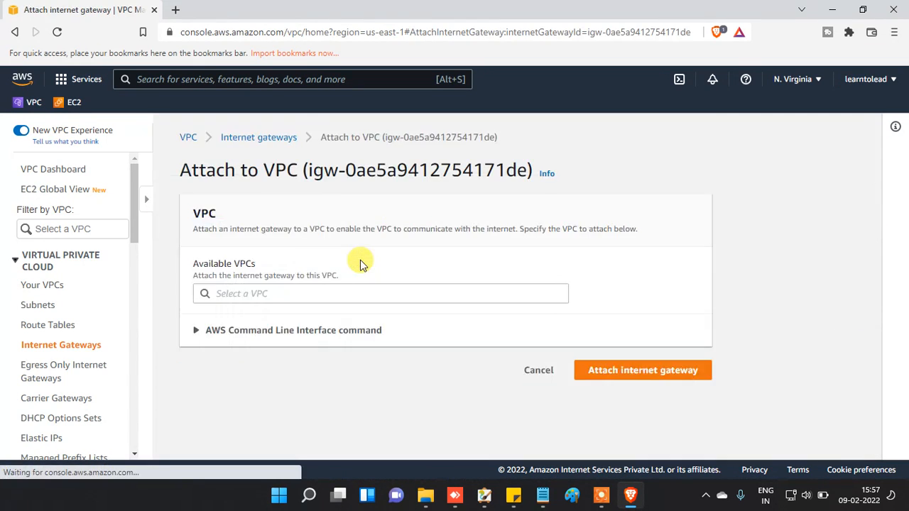
left_click(381, 293)
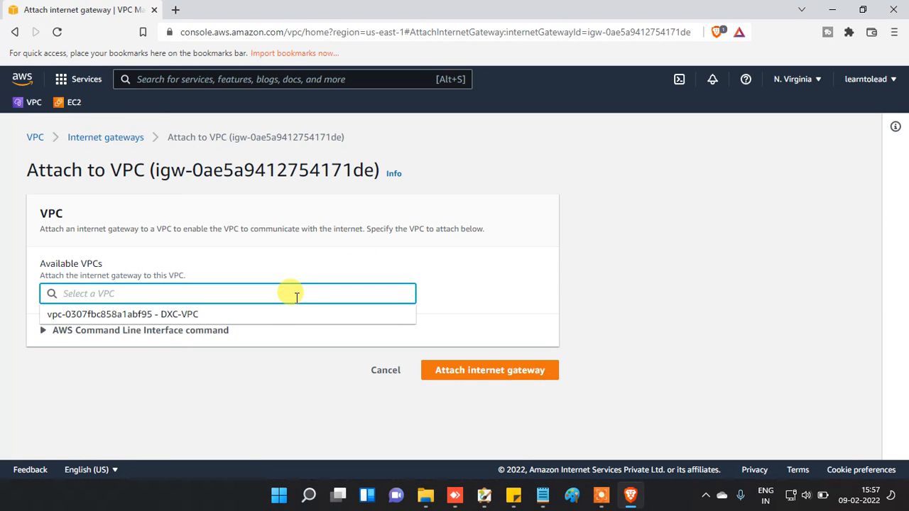
left_click(121, 314)
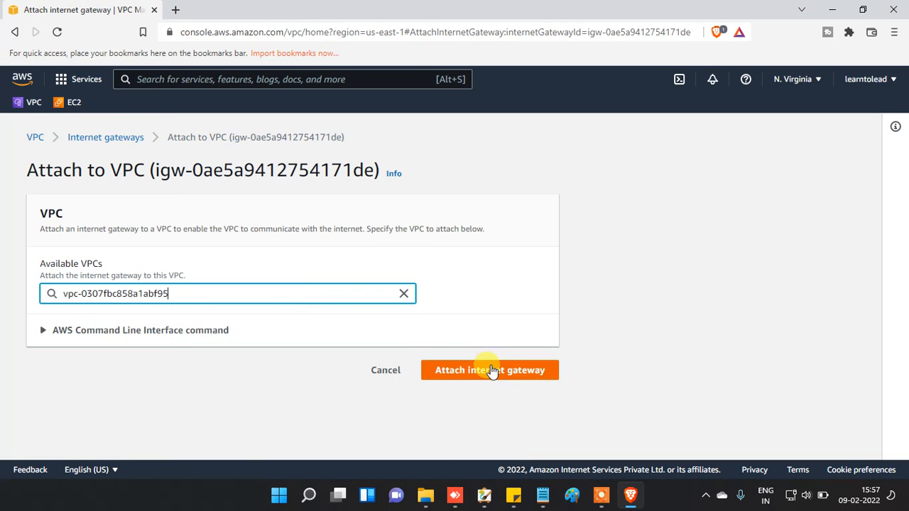
left_click(490, 370)
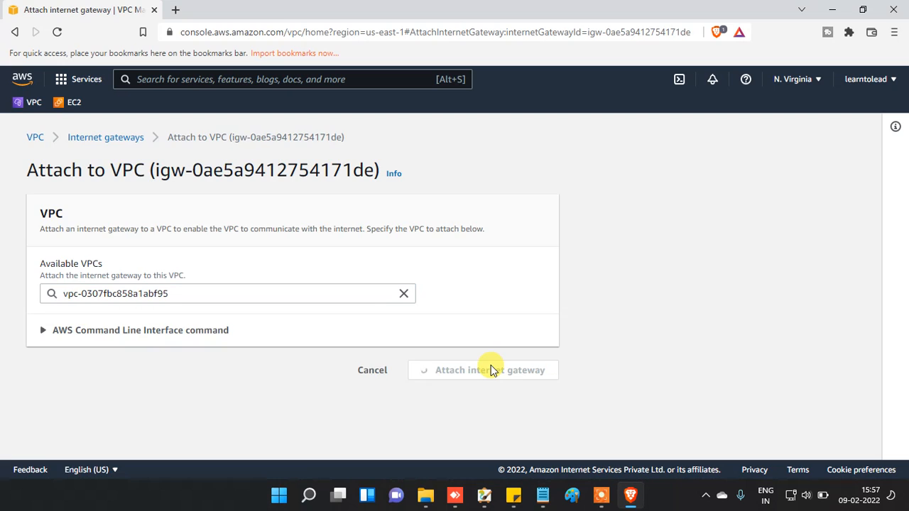
left_click(490, 370)
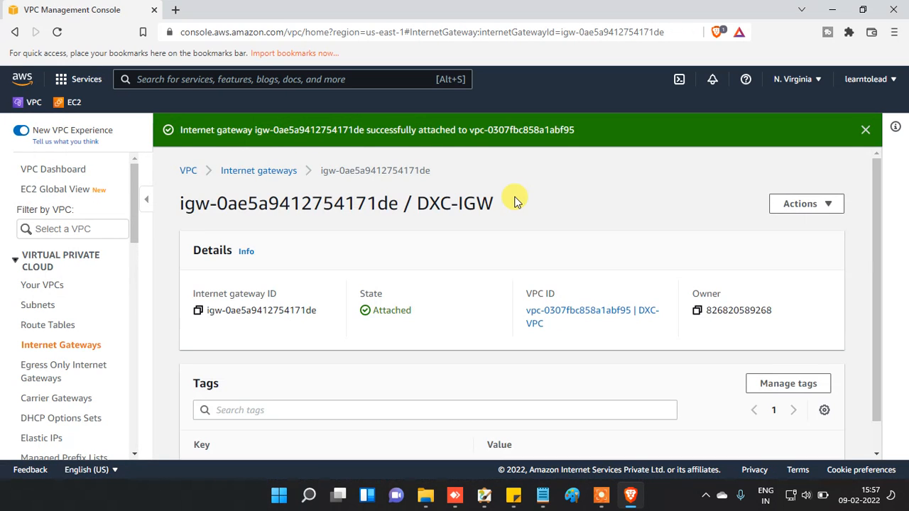
mouse_move(28, 369)
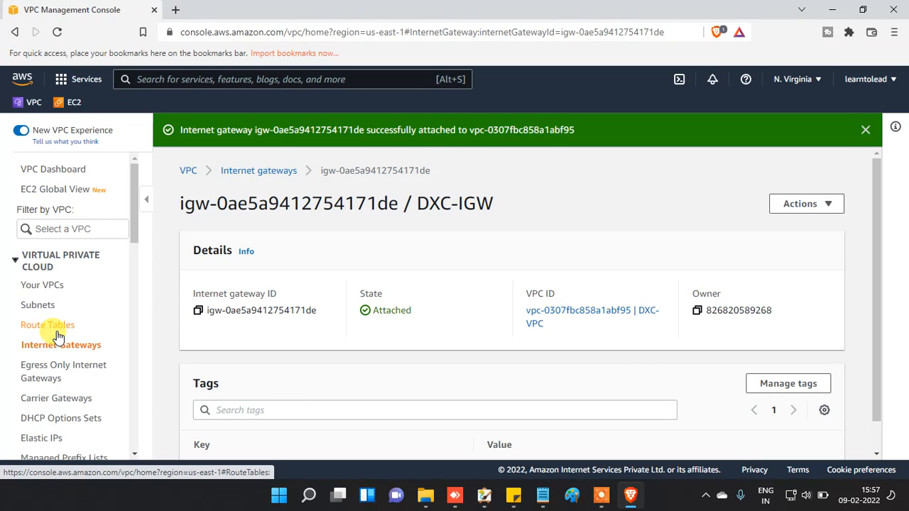
- Show the Route Tables list containing DXC-VPC's main route table
left_click(48, 324)
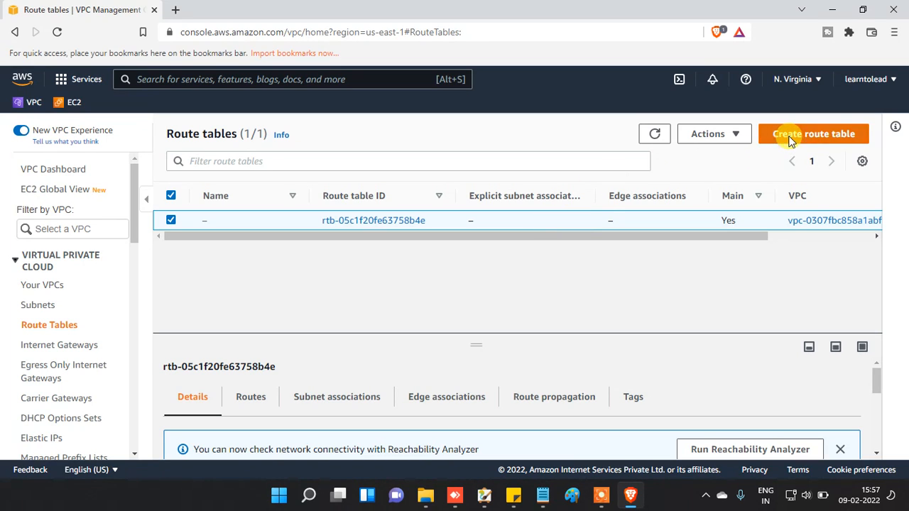
- Create route table DXC-Route in DXC-VPC
left_click(814, 134)
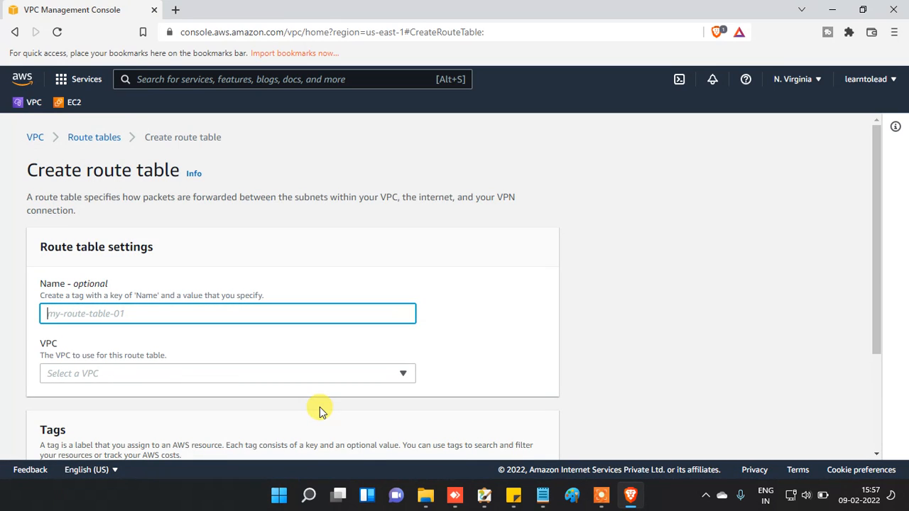
type("DXC")
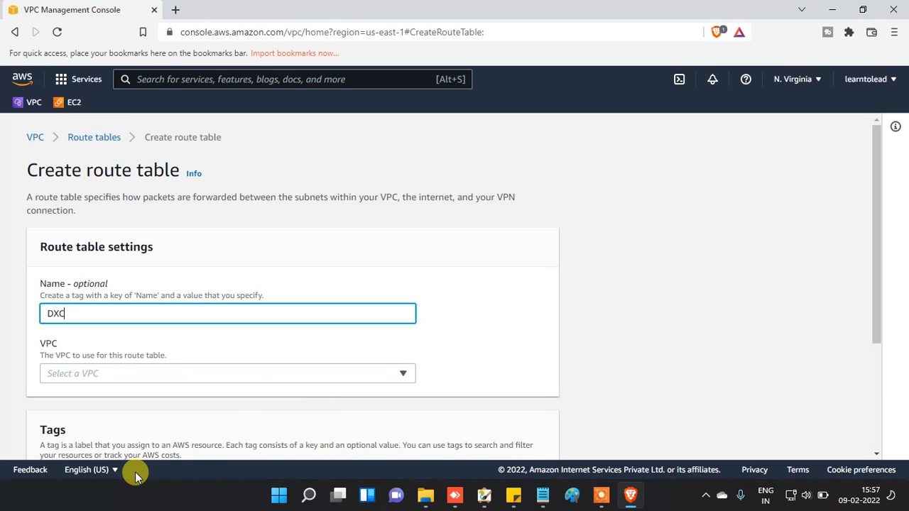
type("-rou")
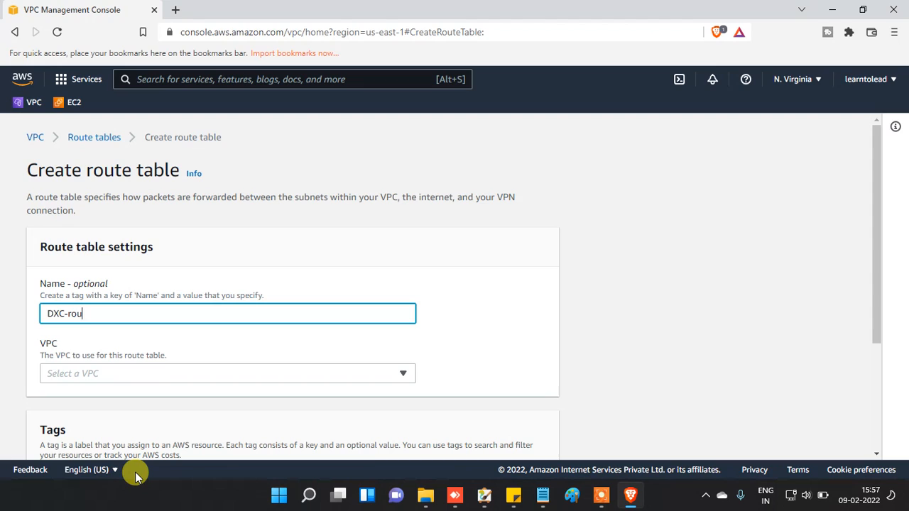
type("te")
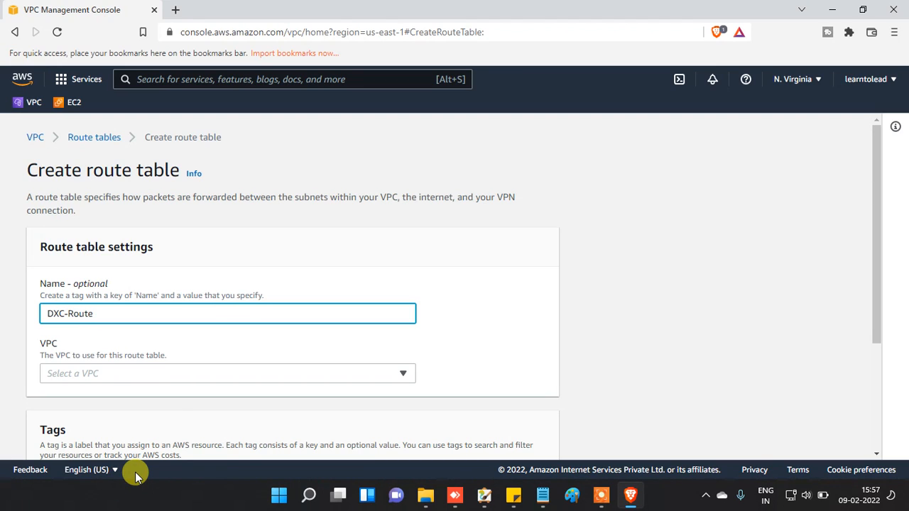
mouse_move(177, 373)
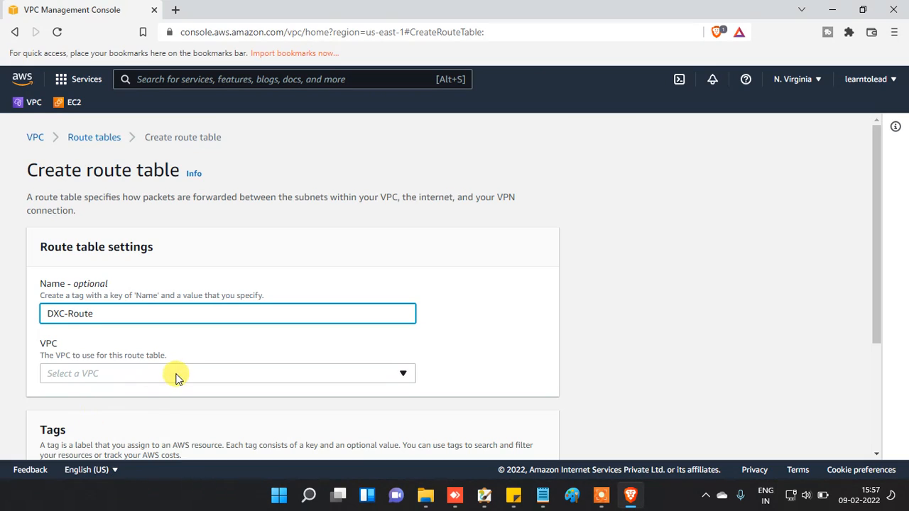
left_click(227, 373)
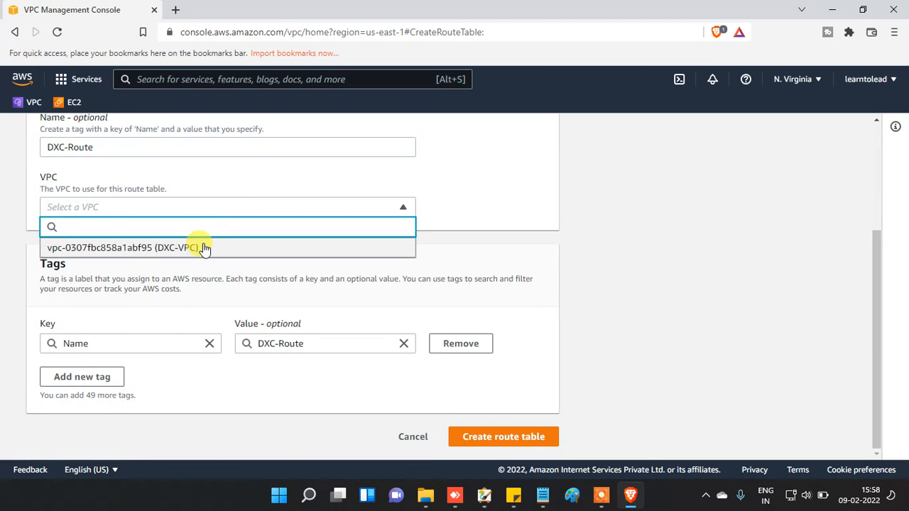
left_click(131, 248)
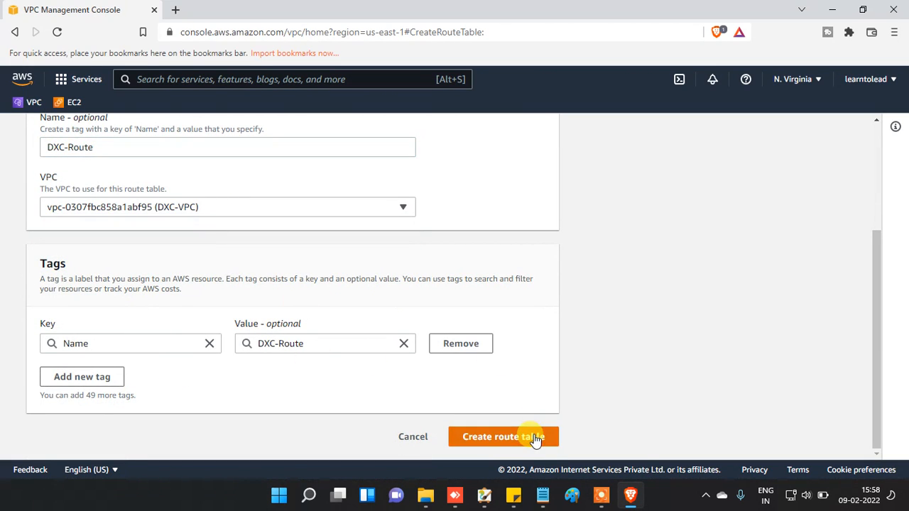
left_click(503, 437)
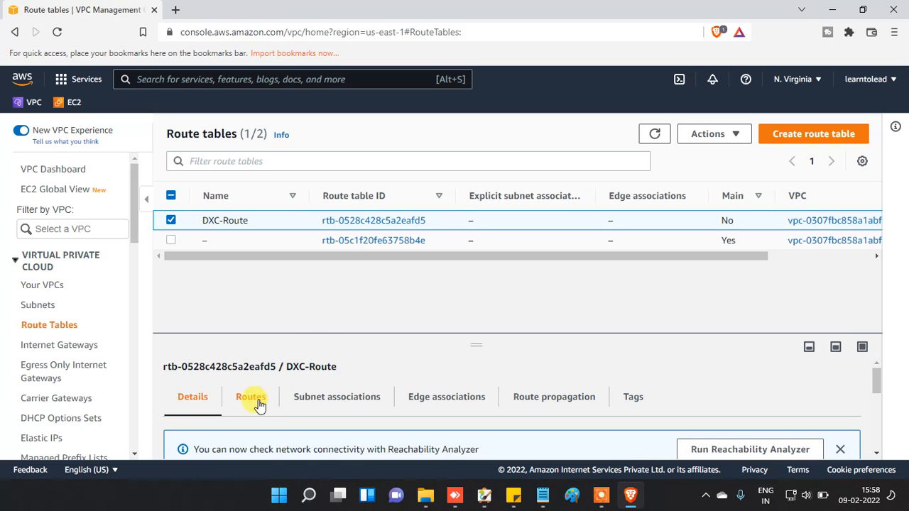
- Open the route editor for DXC-Route, showing only the local 10.1.0.0/16 route
left_click(250, 396)
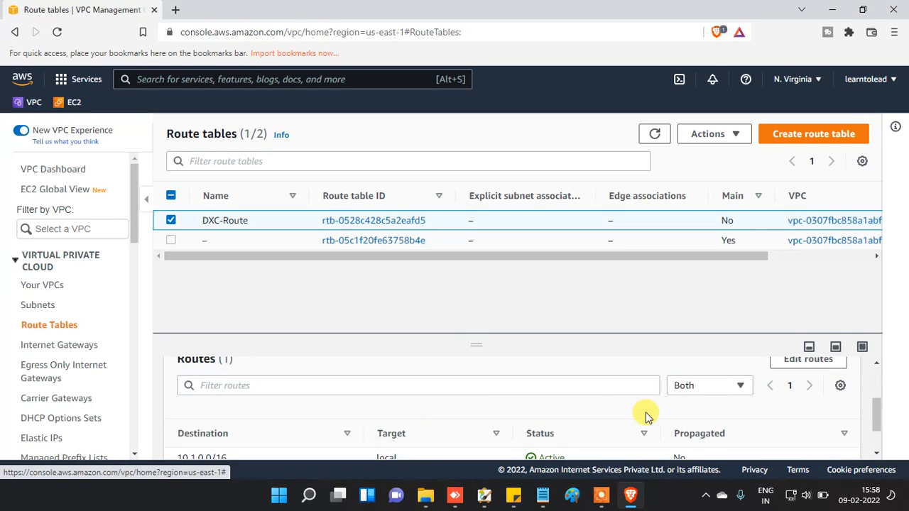
left_click(808, 358)
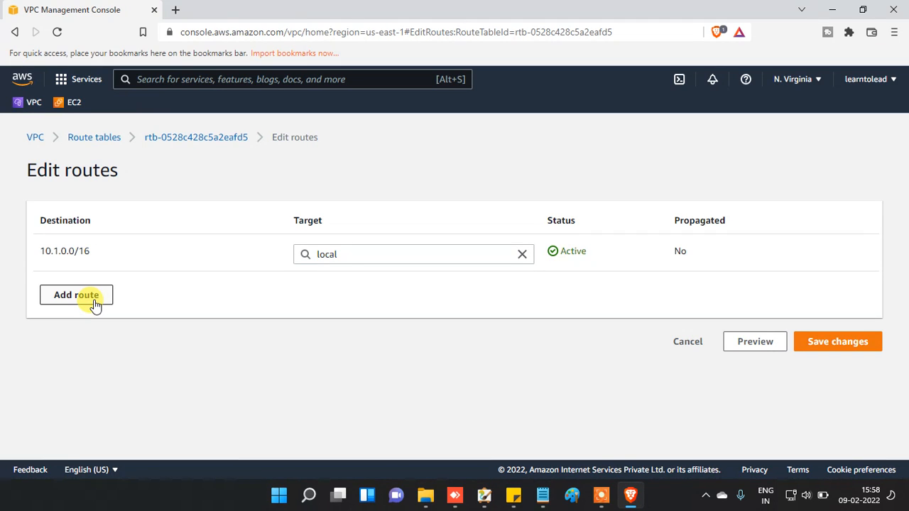
- Add and save a 0.0.0.0/0 route targeting internet gateway DXC-IGW
left_click(76, 294)
type("0.0.0.0/0")
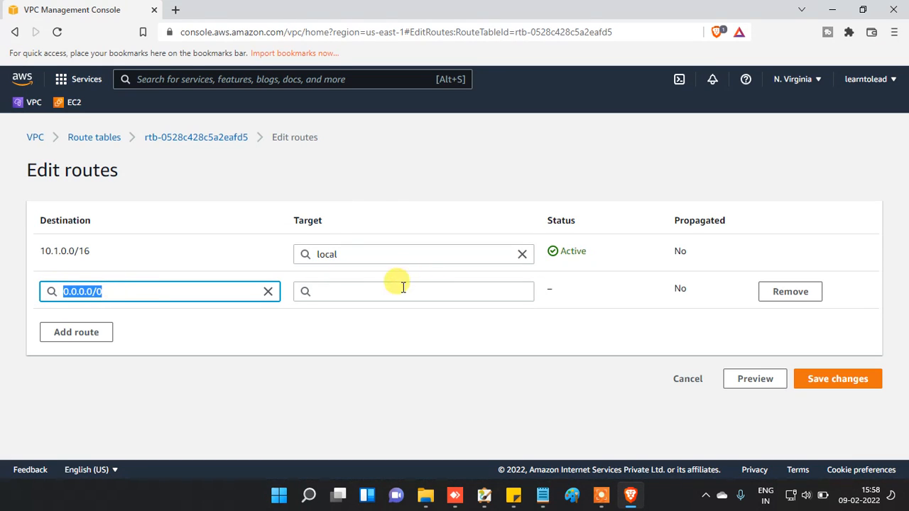
left_click(414, 291)
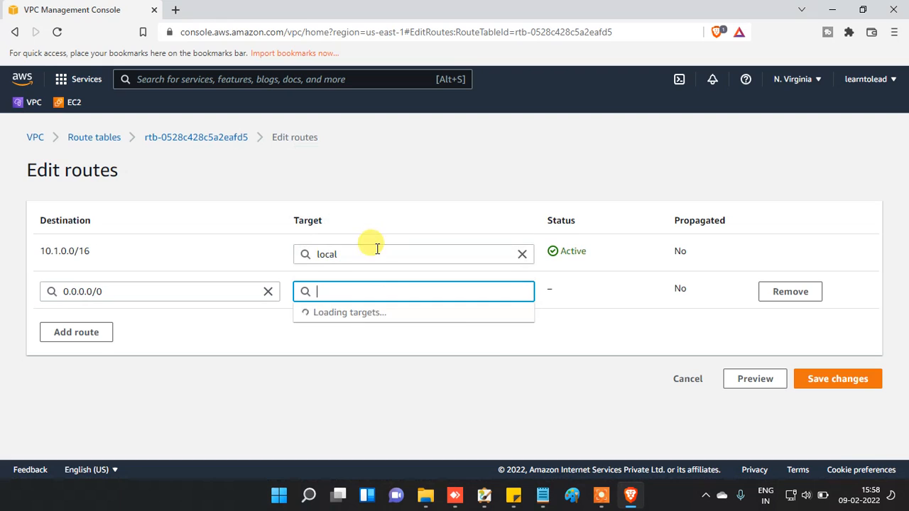
type("igw-")
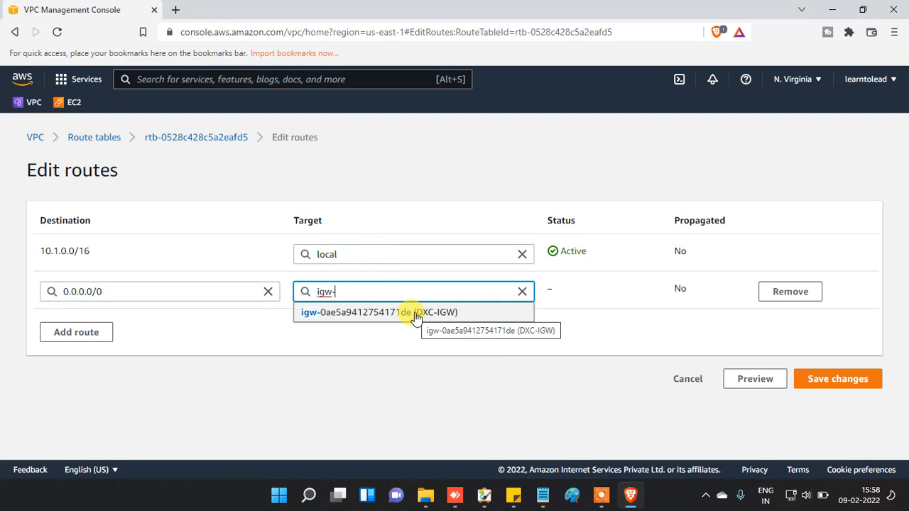
left_click(377, 312)
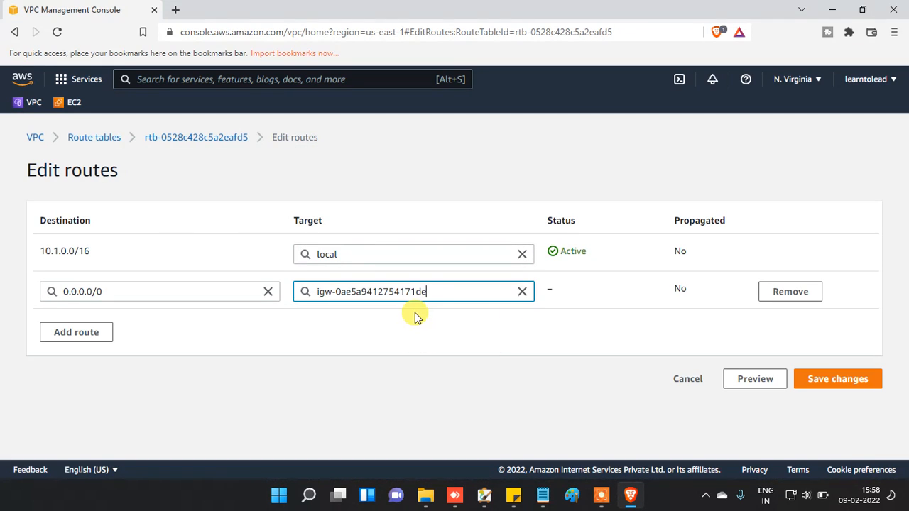
left_click(838, 379)
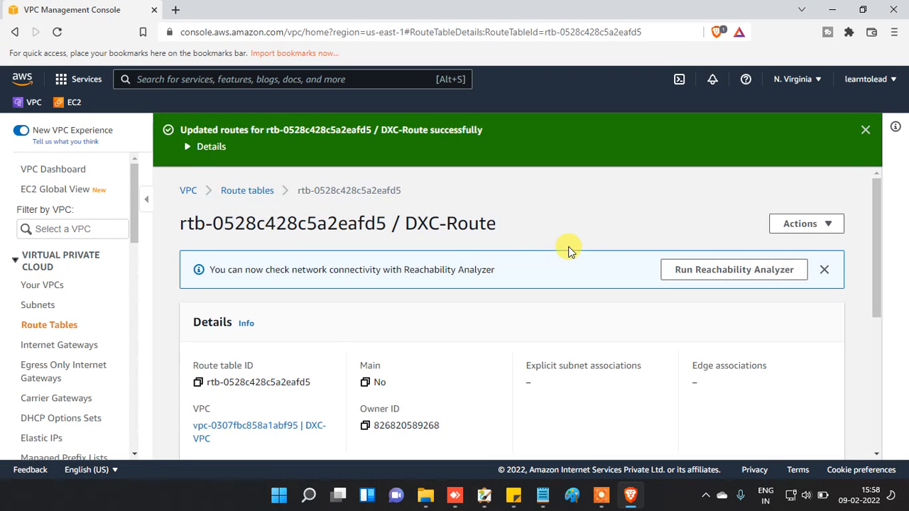
- Save DXC-Subnet as an explicit subnet association of DXC-Route
left_click(865, 129)
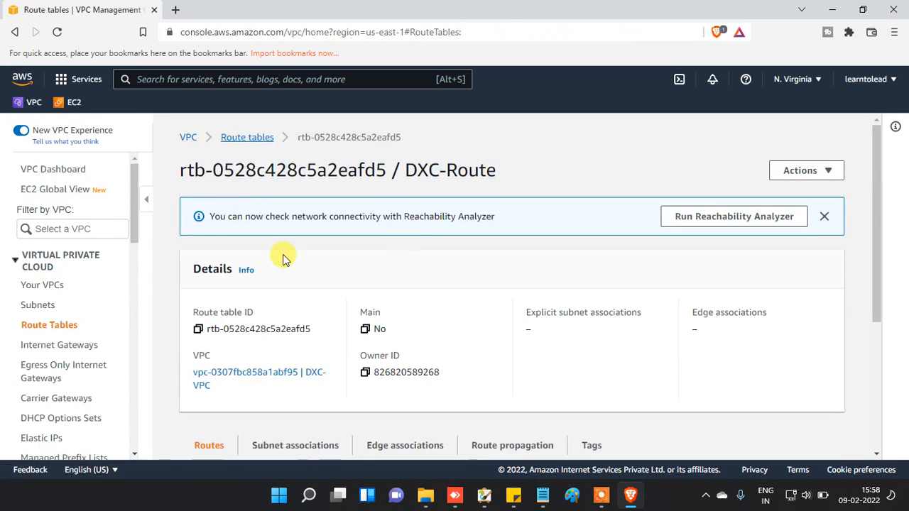
left_click(247, 137)
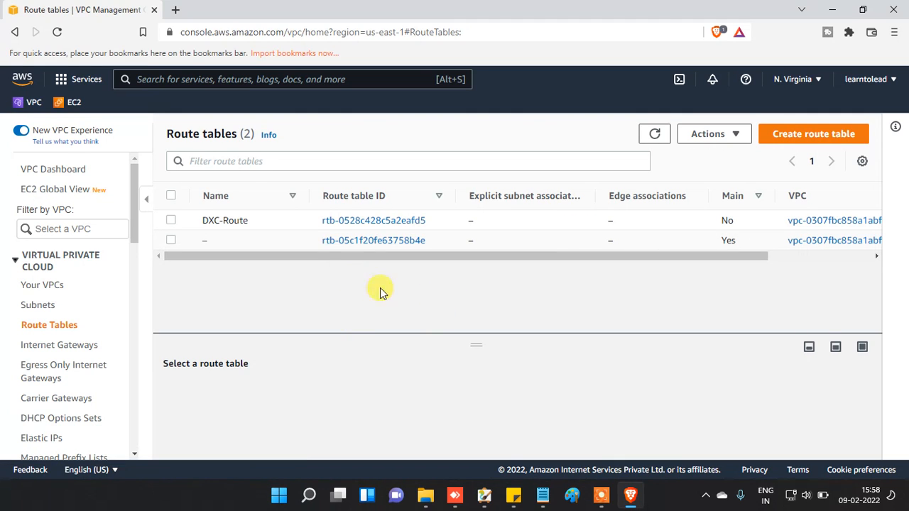
left_click(170, 220)
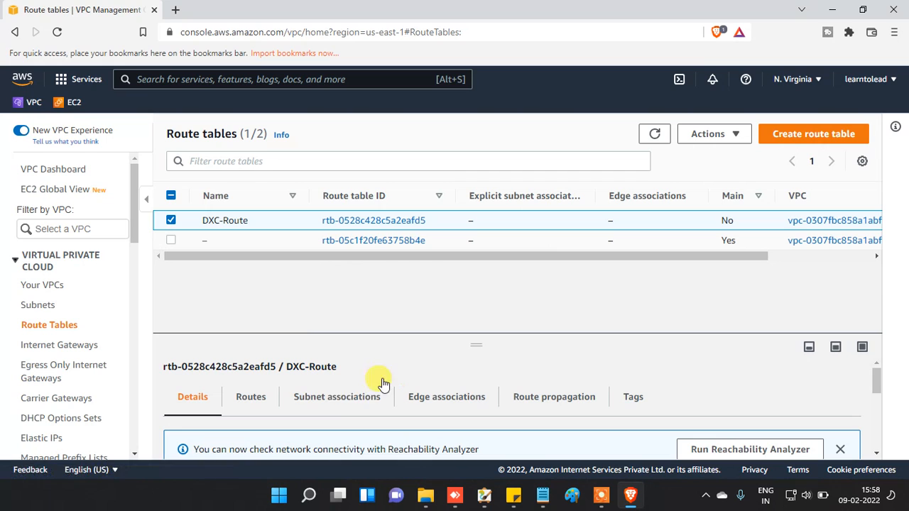
left_click(336, 396)
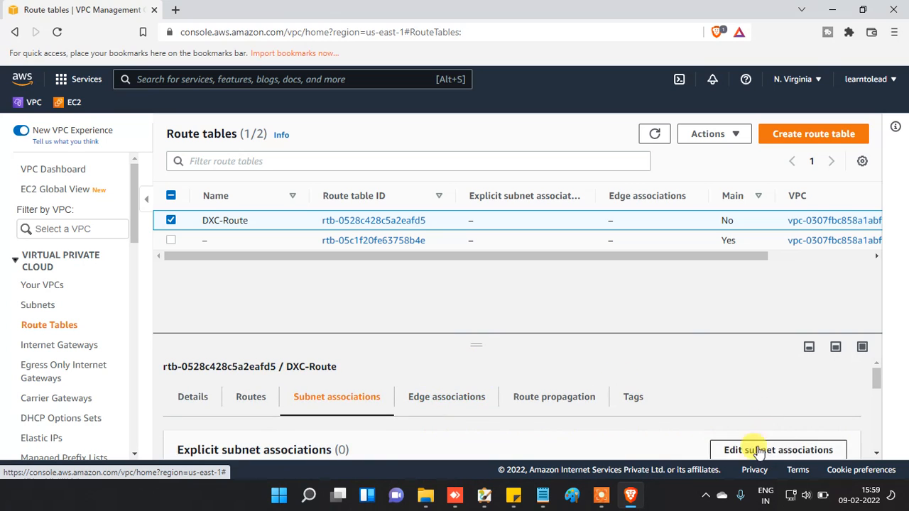
left_click(779, 450)
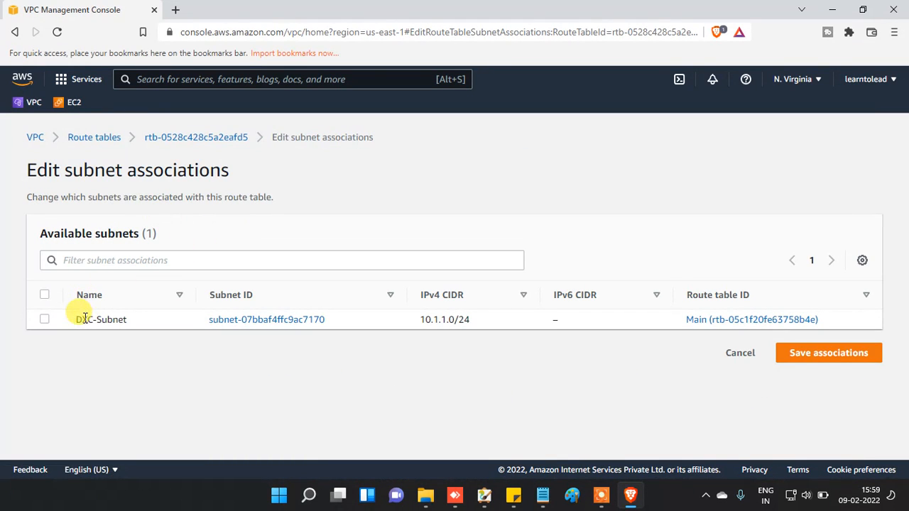
left_click(44, 319)
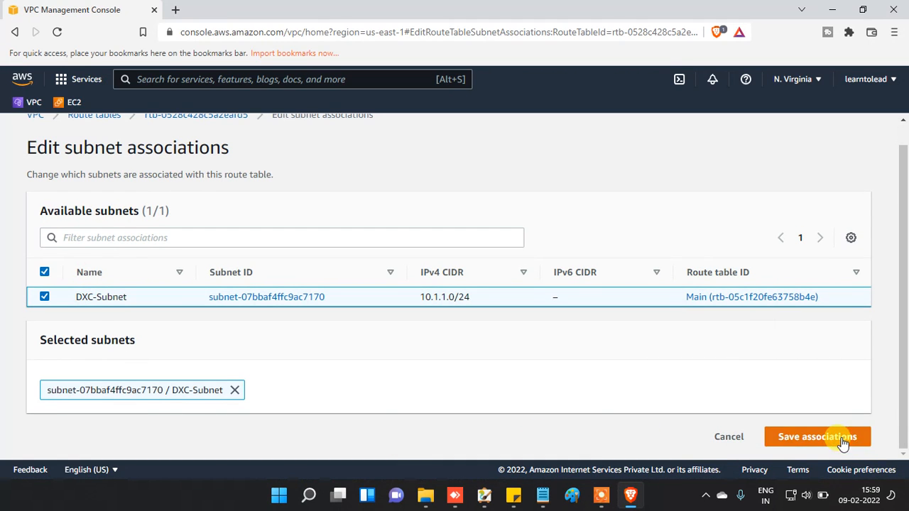
left_click(817, 437)
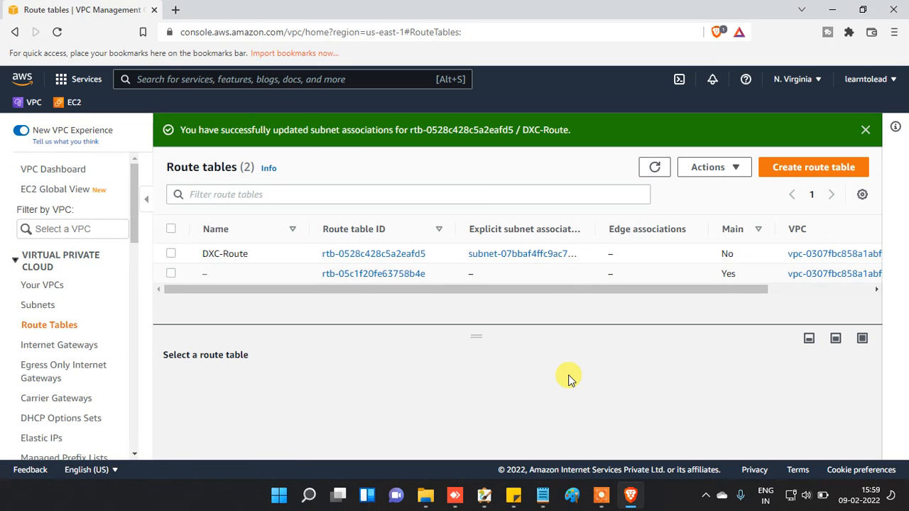
mouse_move(295, 273)
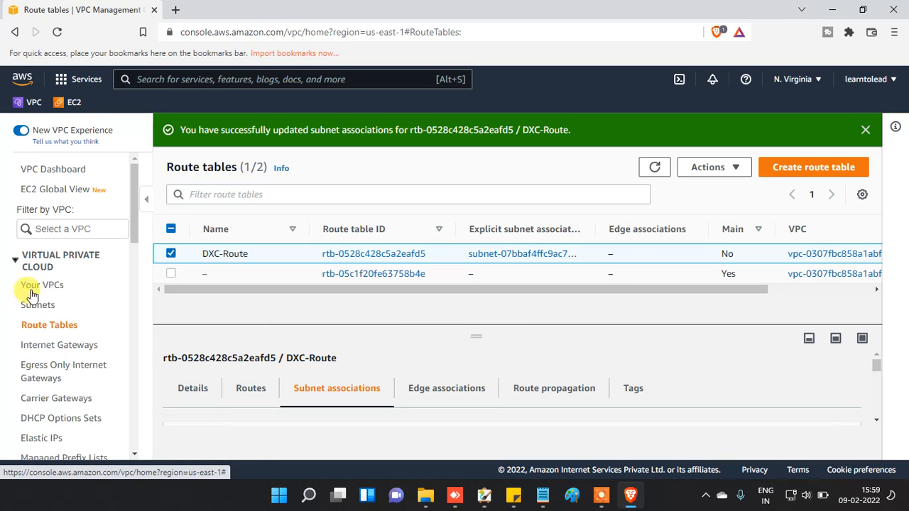
scroll("down", 3)
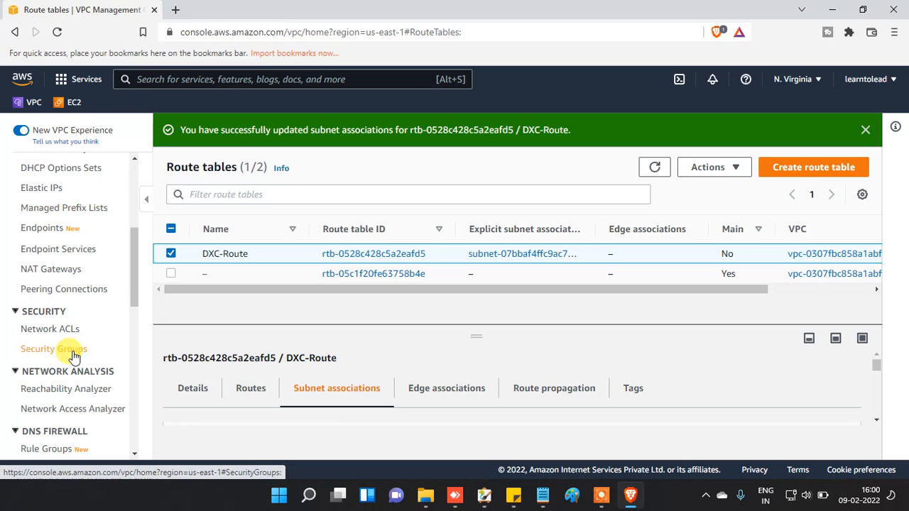
- Fill a new security group form with name DXC-SG and description DXC-SG
left_click(56, 349)
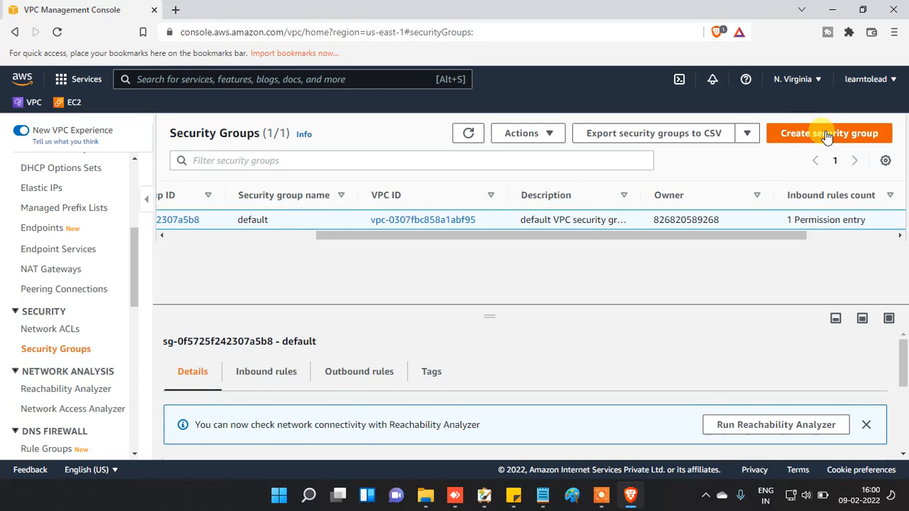
left_click(829, 133)
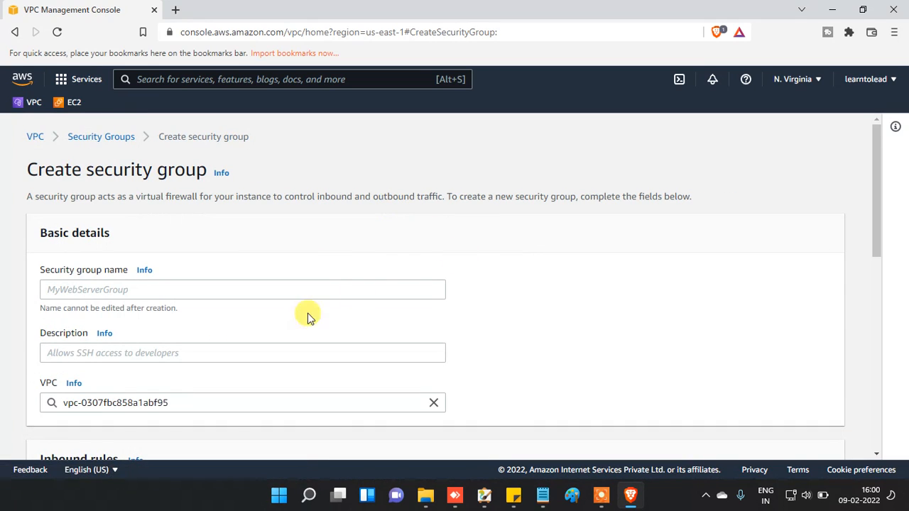
left_click(243, 290)
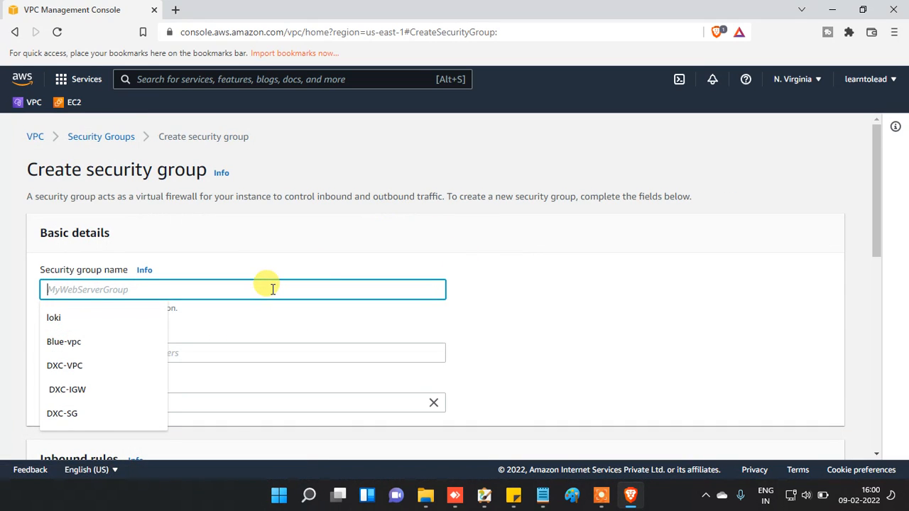
type("DCX")
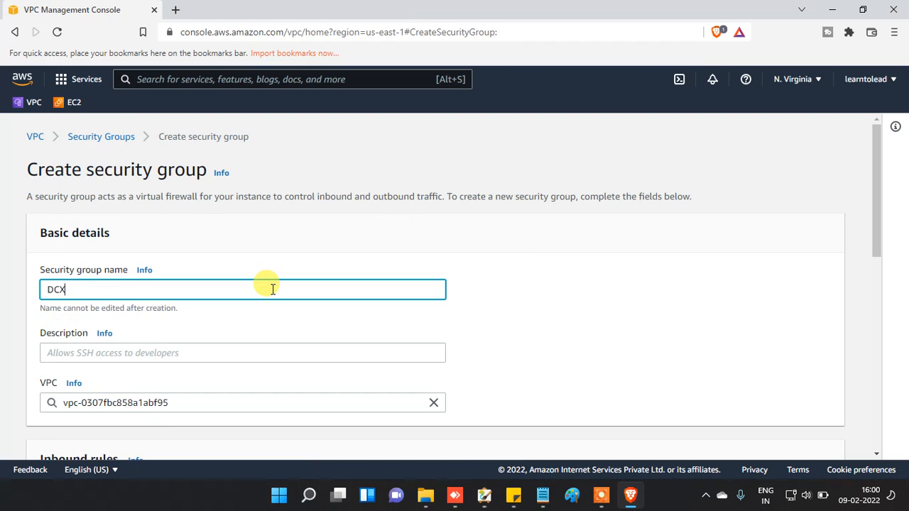
type("DXC-S")
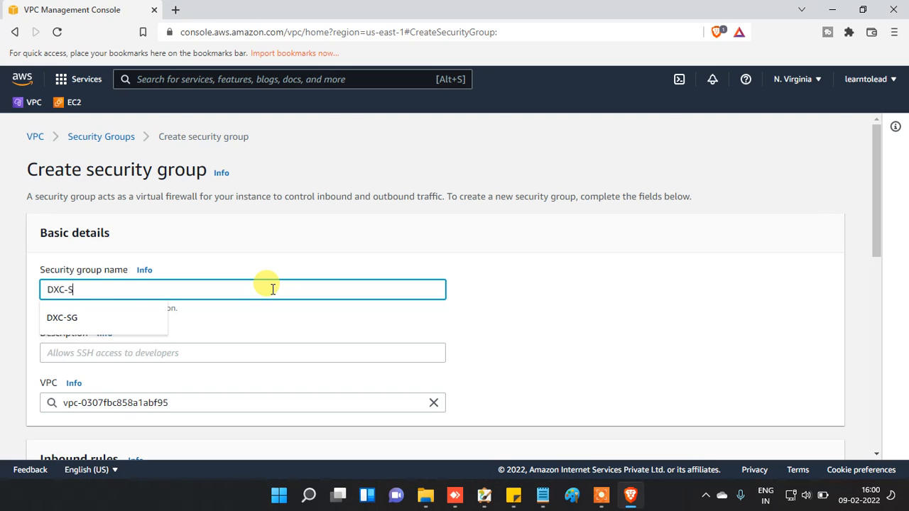
left_click(62, 318)
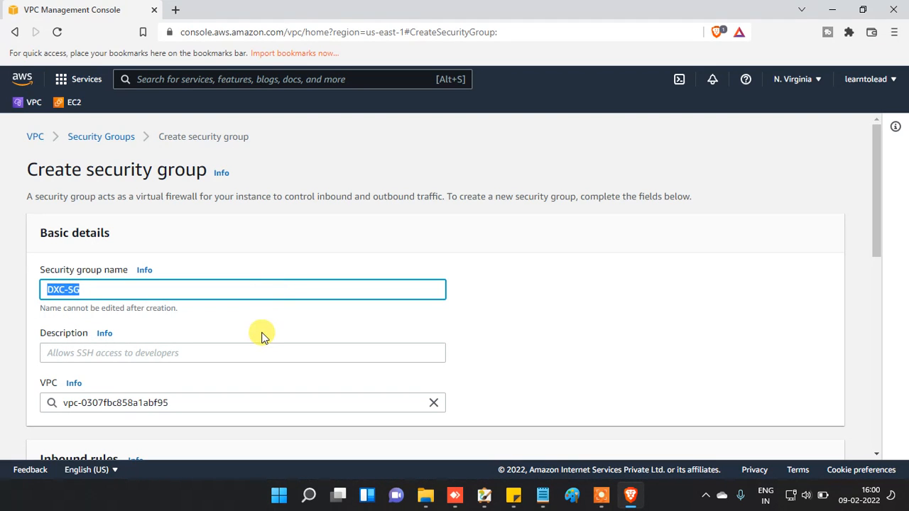
type("DXC-SG")
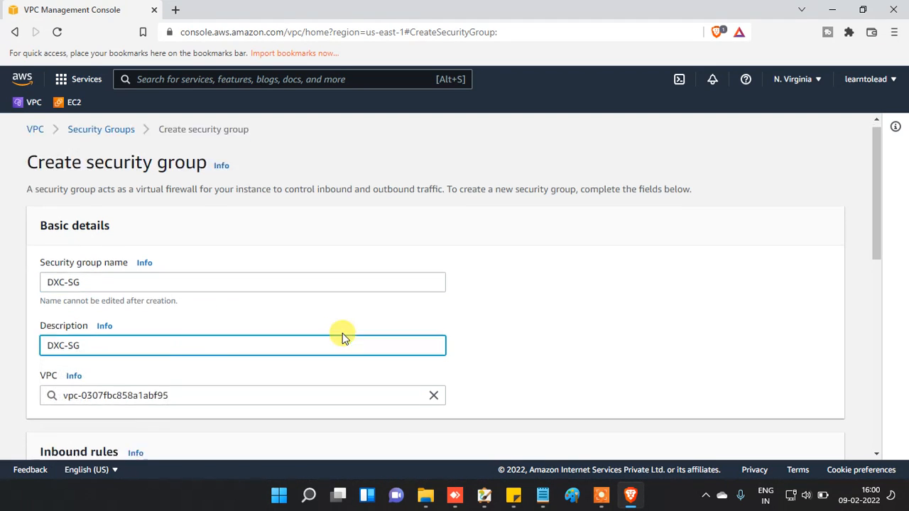
scroll("down", 3)
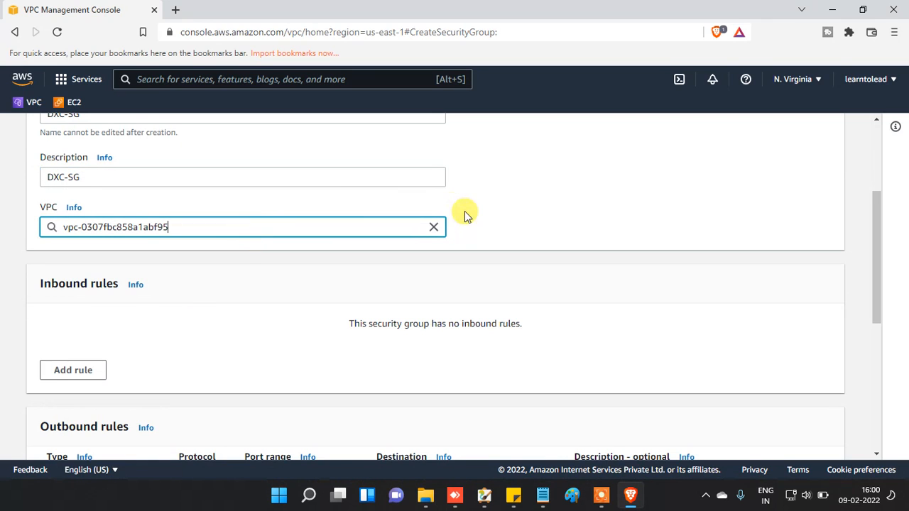
- Place DXC-SG in DXC-VPC and create it with default outbound rules
left_click(434, 227)
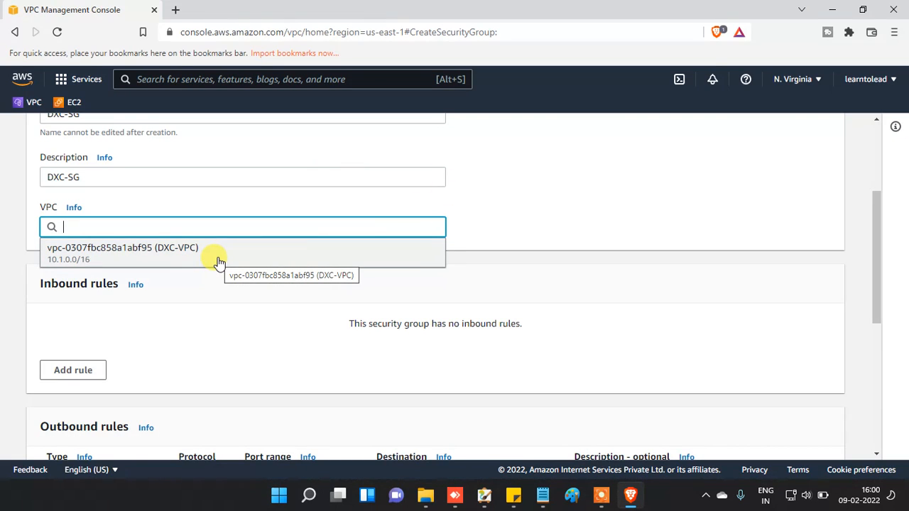
left_click(122, 253)
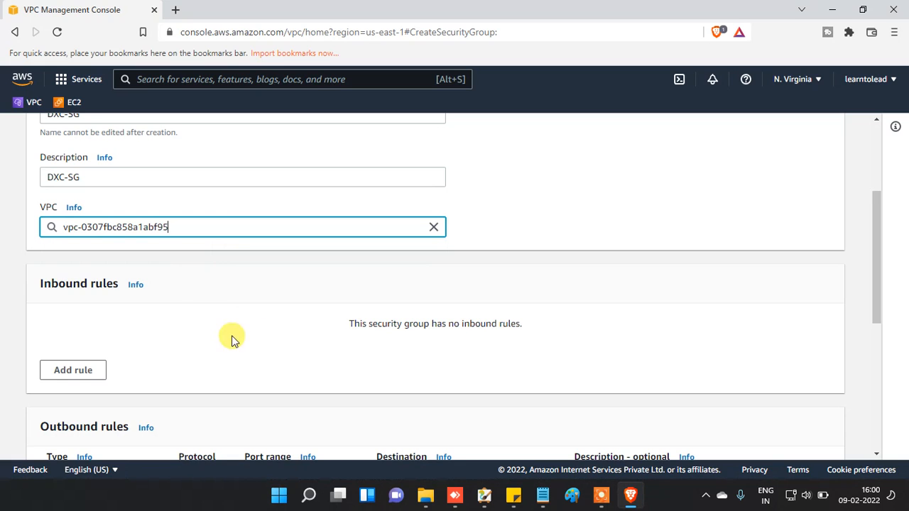
scroll("down", 3)
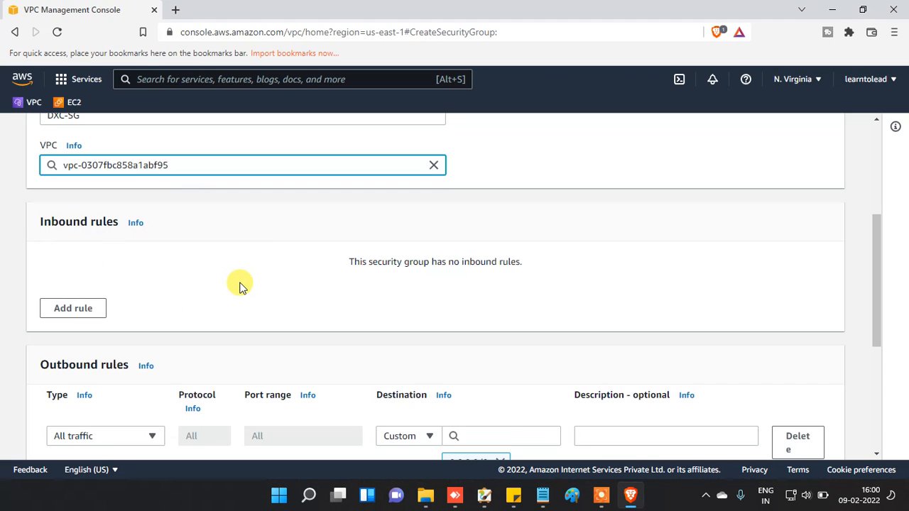
scroll("down", 3)
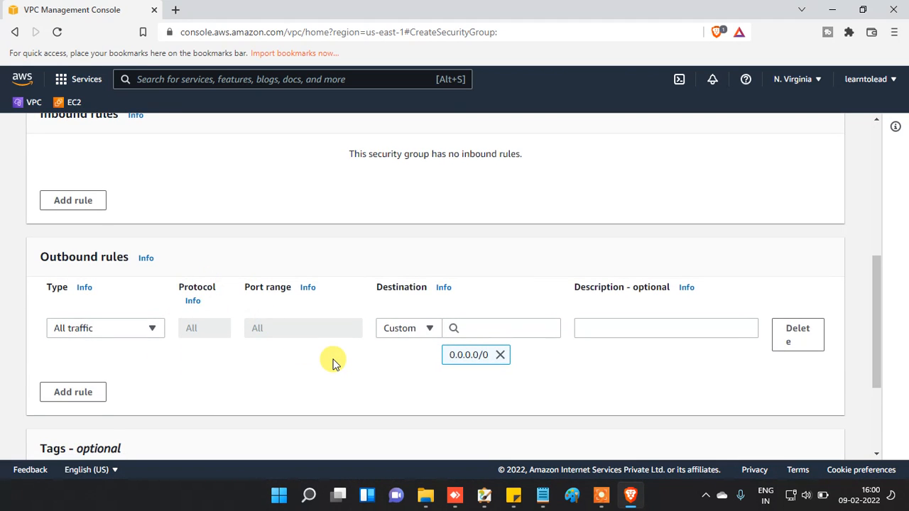
scroll("down", 3)
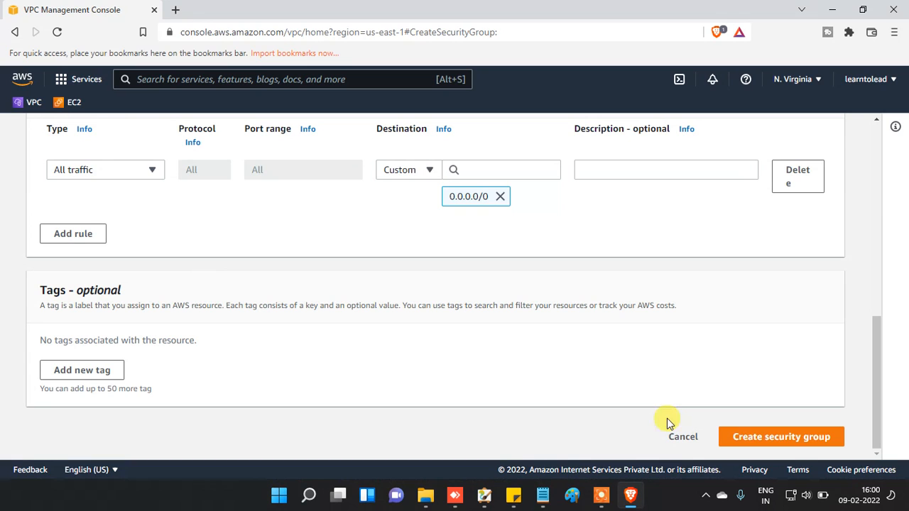
mouse_move(781, 437)
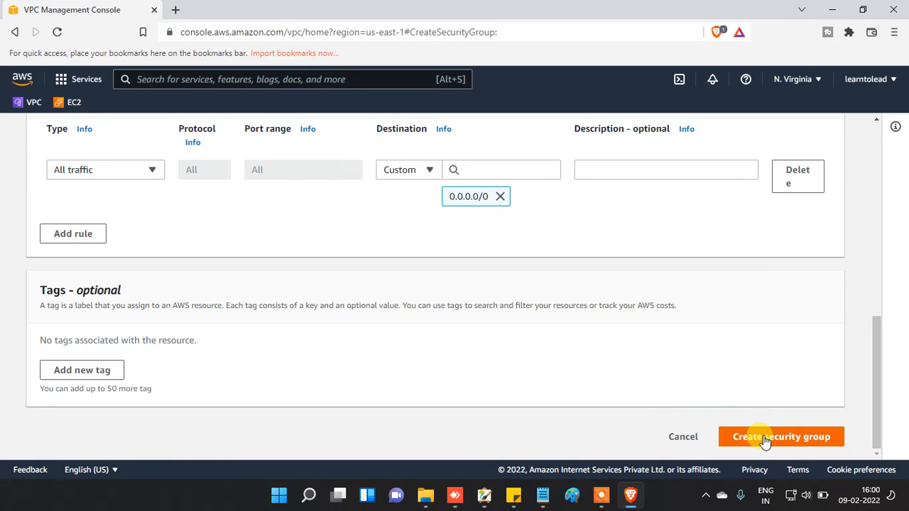
left_click(781, 436)
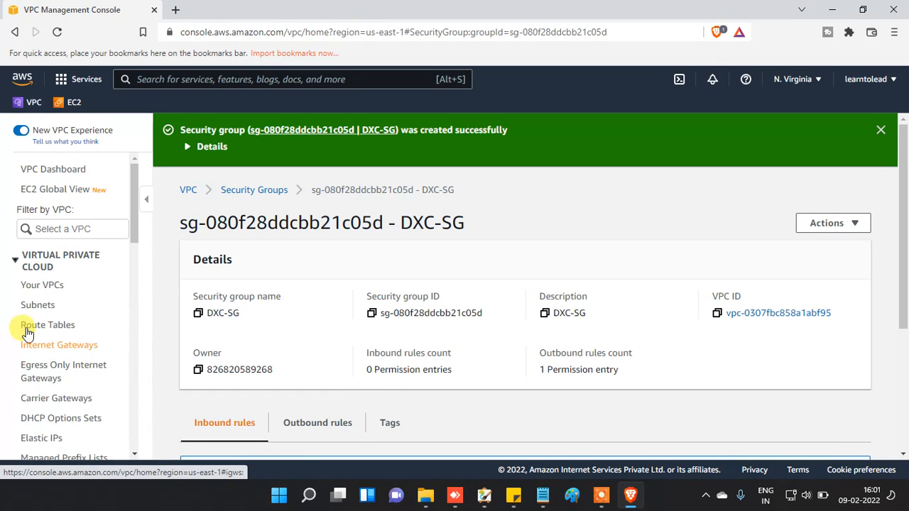
- Go back to the route tables list to confirm DXC-Route's subnet association
left_click(47, 325)
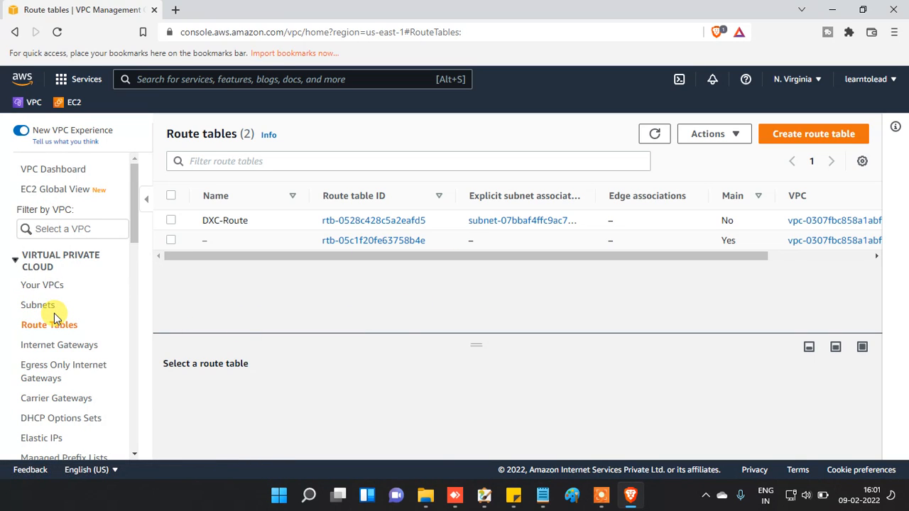
mouse_move(74, 102)
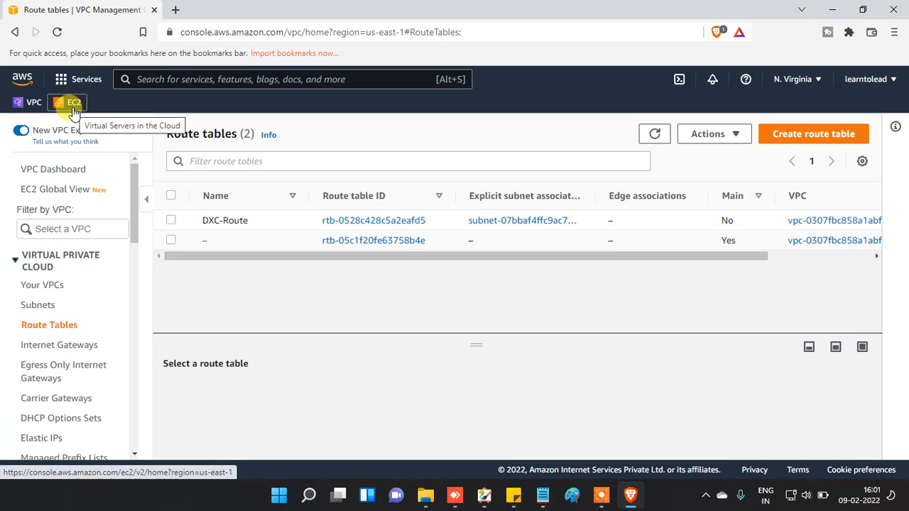